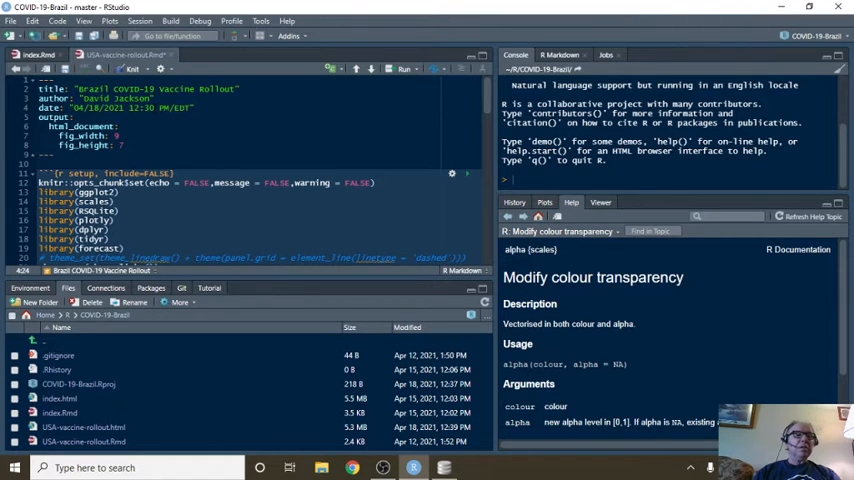
# Knit the USA-vaccine-rollout.Rmd document to start rendering its HTML report
pyautogui.click(144, 108)
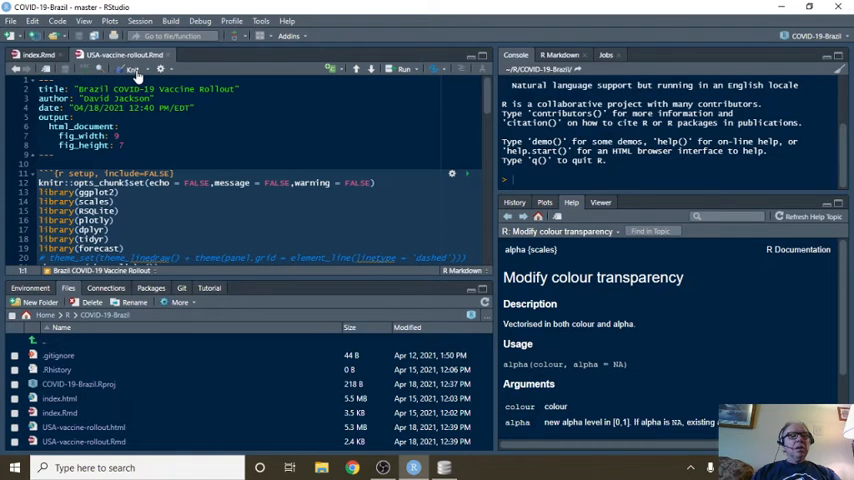
pyautogui.click(130, 68)
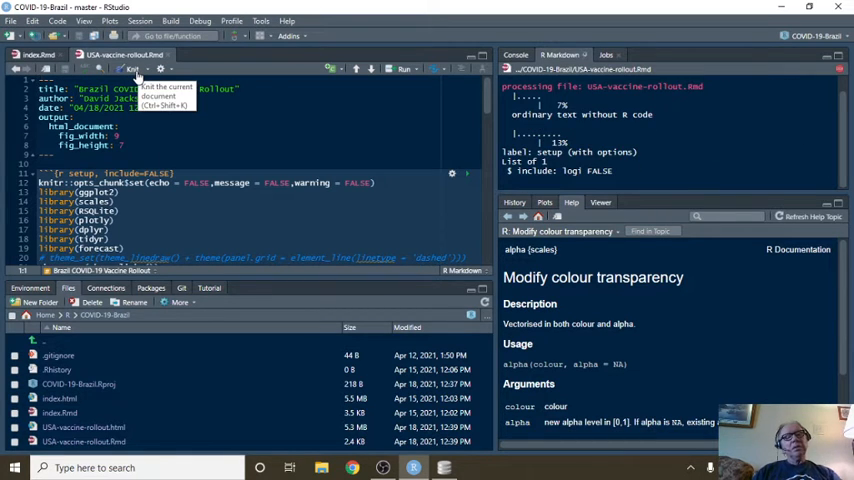
pyautogui.click(132, 68)
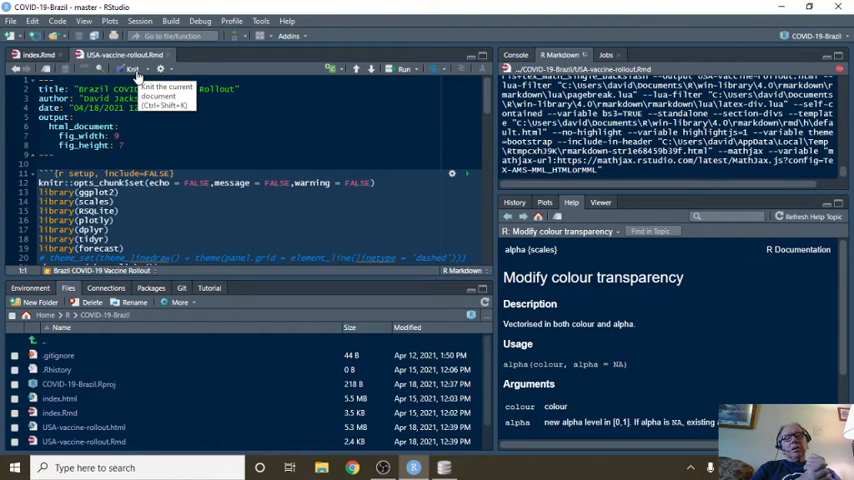
# Scroll the knitted report through the total_vaccinations and people_vaccinated interactive charts
pyautogui.click(132, 68)
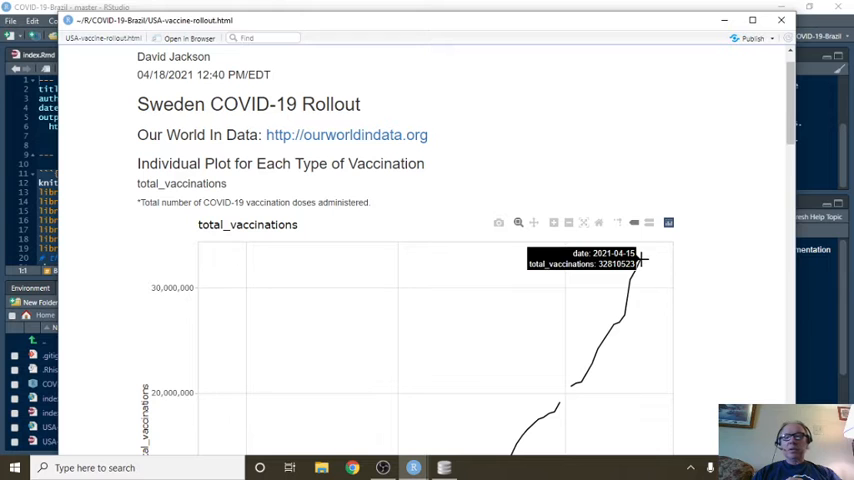
pyautogui.scroll(-3)
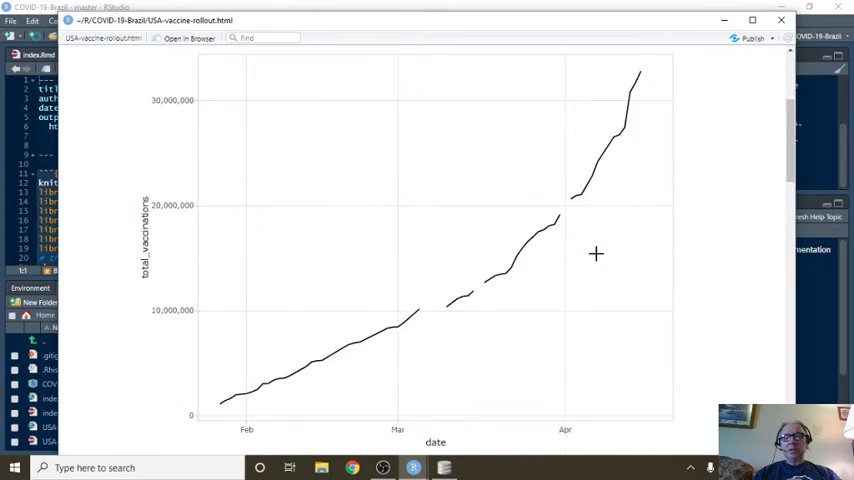
pyautogui.scroll(-3)
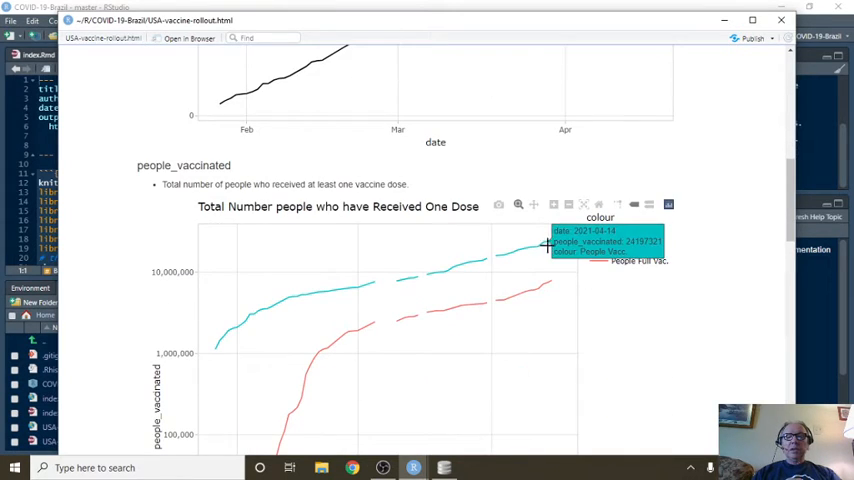
pyautogui.moveTo(550, 244)
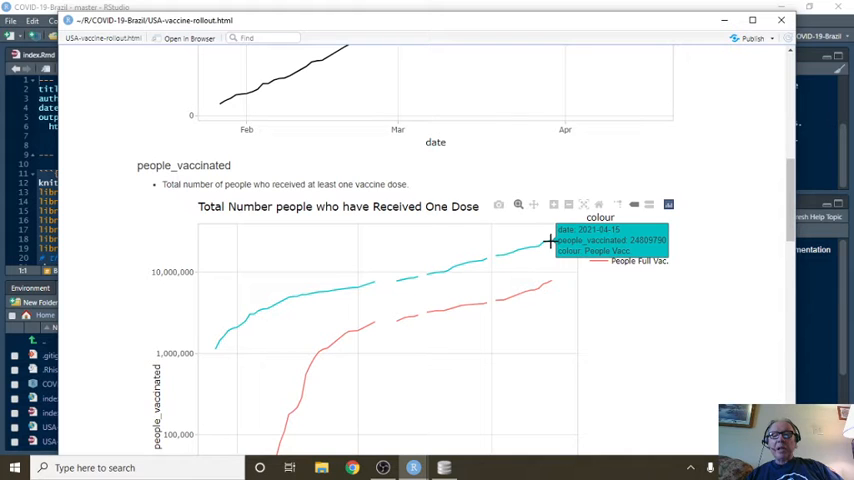
pyautogui.moveTo(550, 280)
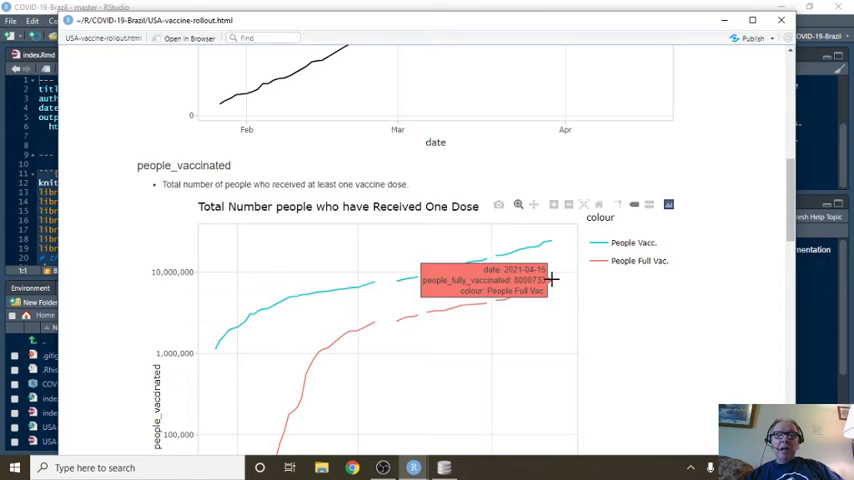
pyautogui.moveTo(512, 270)
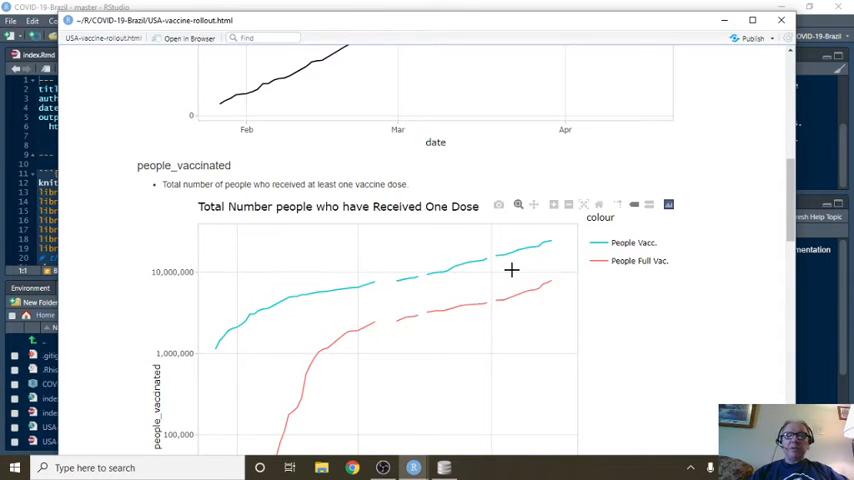
pyautogui.scroll(-3)
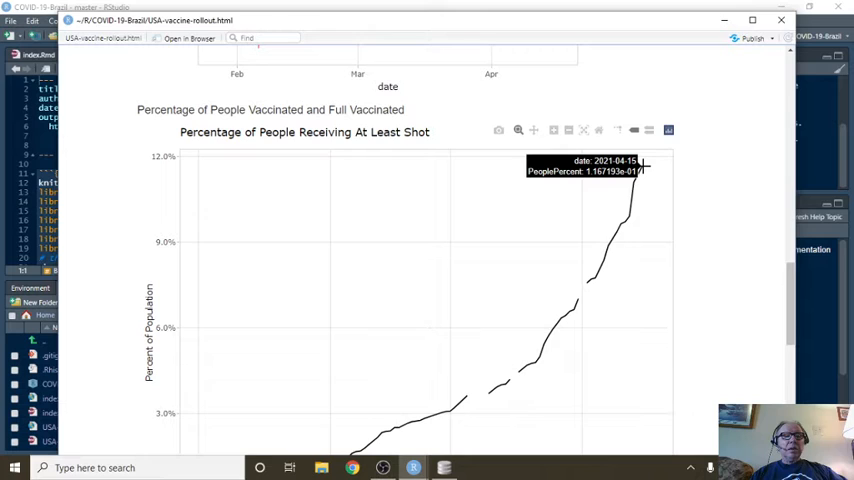
pyautogui.moveTo(600, 180)
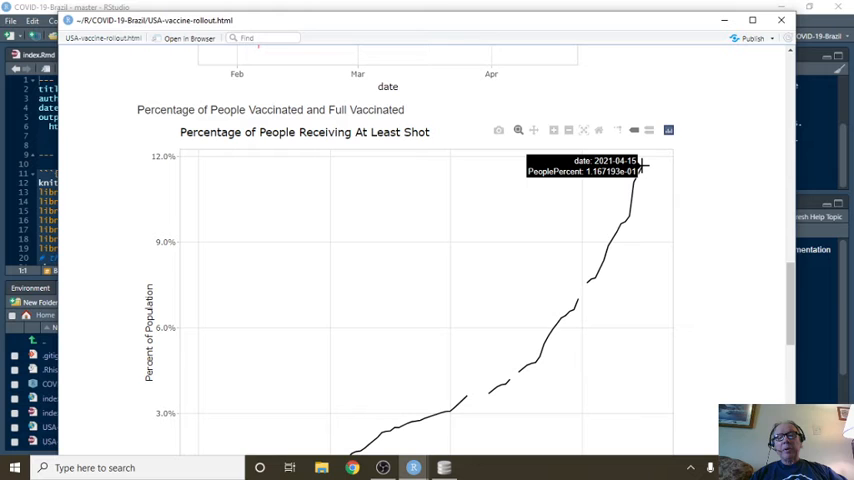
# Review the Percentage of People Vaccinated charts, then close the report preview window
pyautogui.scroll(-3)
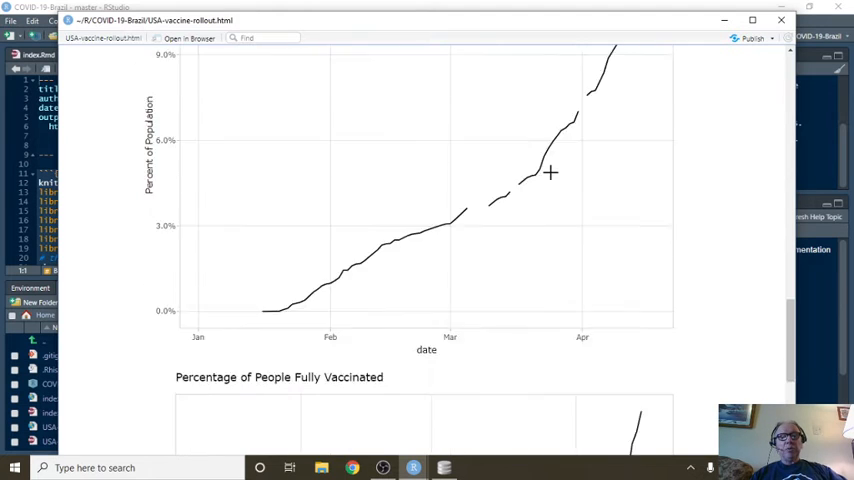
pyautogui.scroll(-3)
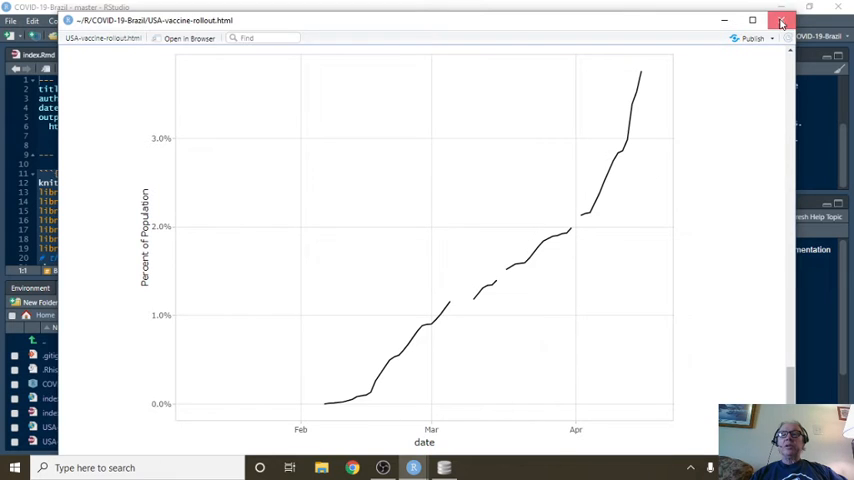
pyautogui.click(784, 20)
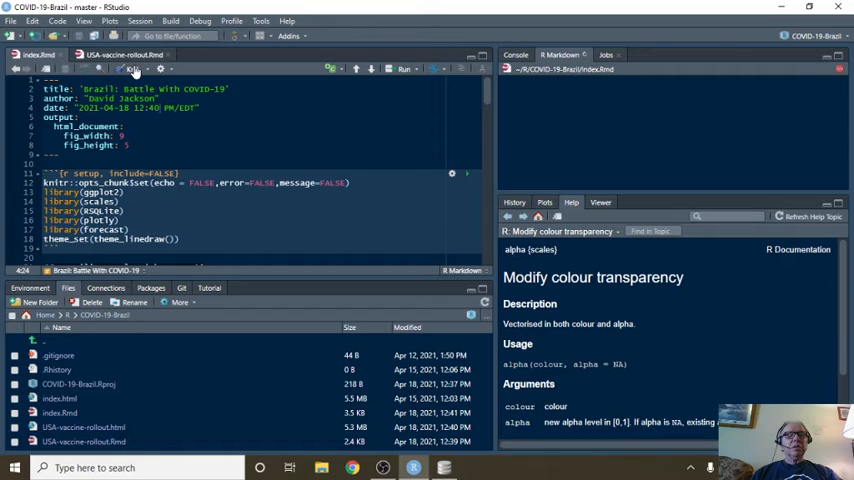
# Knit index.Rmd to render the Brazil: Battle With COVID-19 HTML report
pyautogui.click(130, 68)
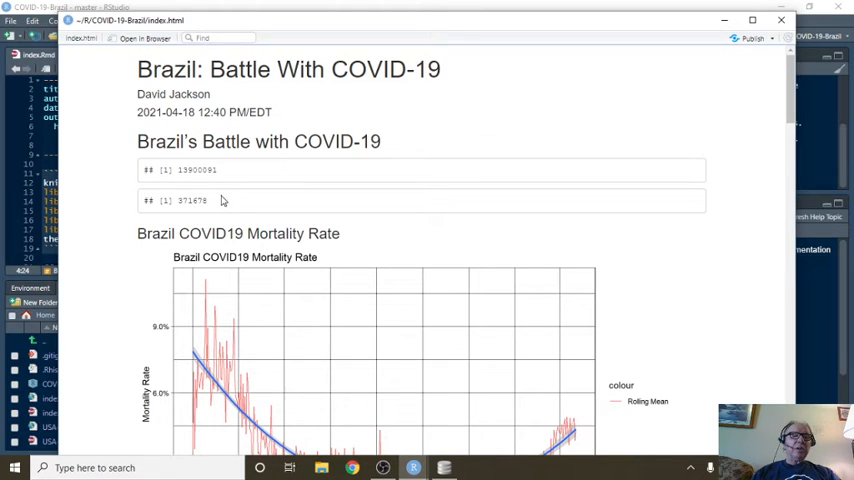
# Scroll through the Mortality Rate, new_cases and Deaths by Date charts to the weekly new cases bar chart
pyautogui.scroll(-3)
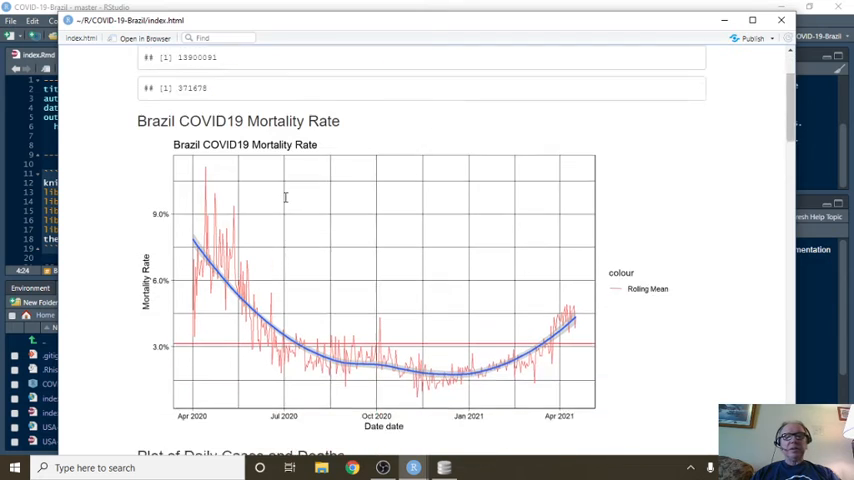
pyautogui.scroll(-3)
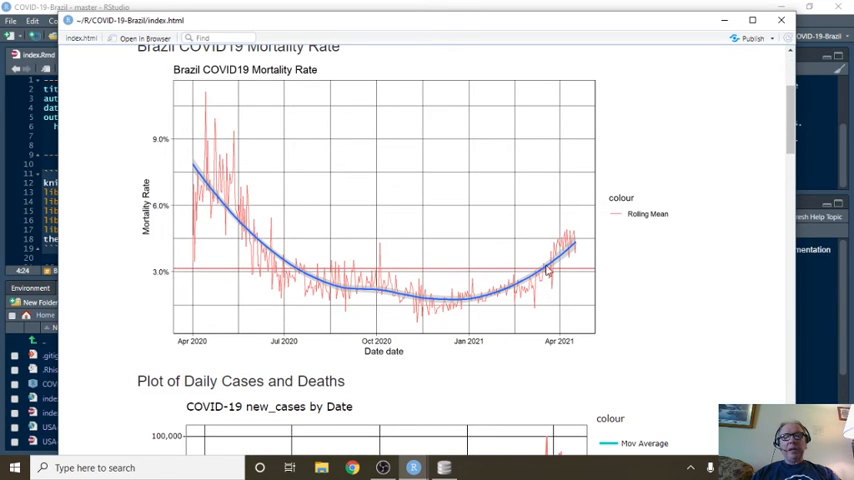
pyautogui.scroll(-3)
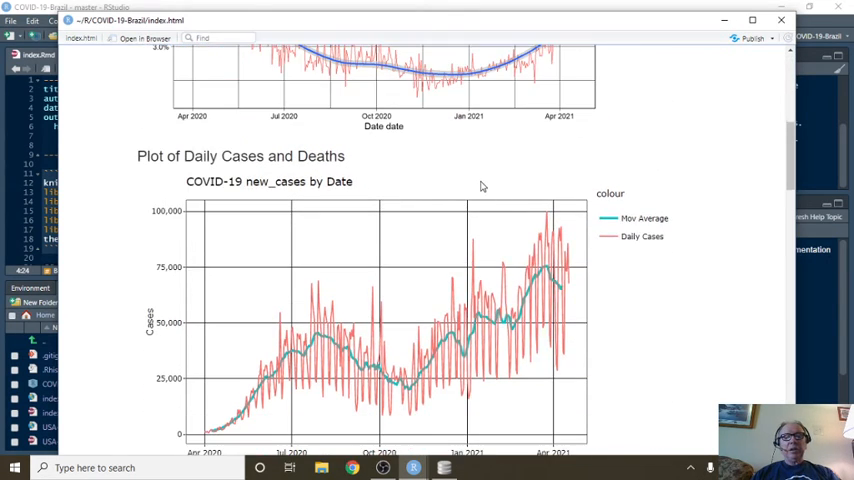
pyautogui.moveTo(412, 340)
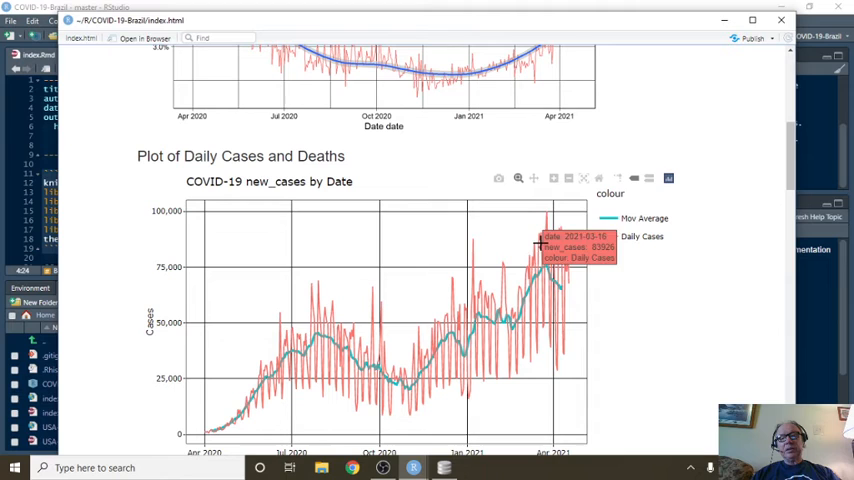
pyautogui.moveTo(538, 272)
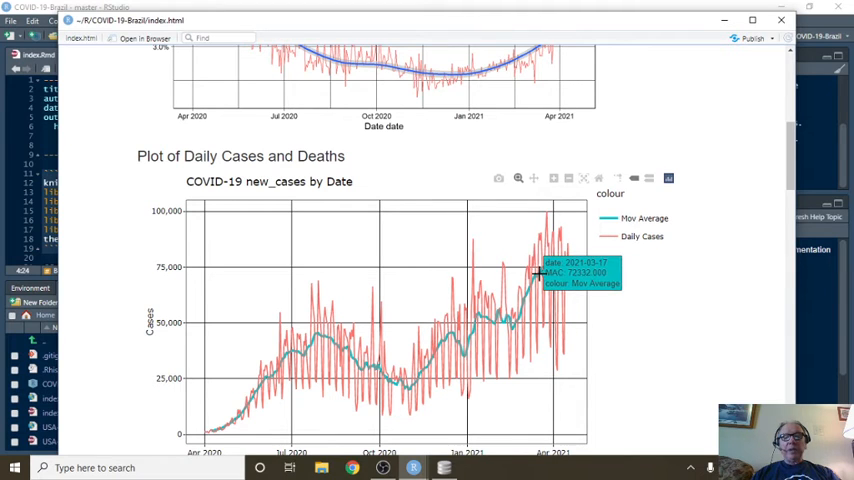
pyautogui.moveTo(556, 284)
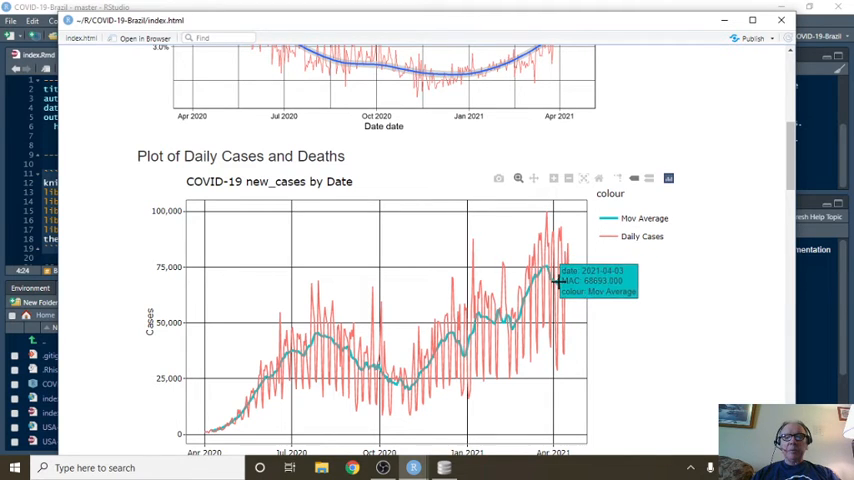
pyautogui.moveTo(550, 284)
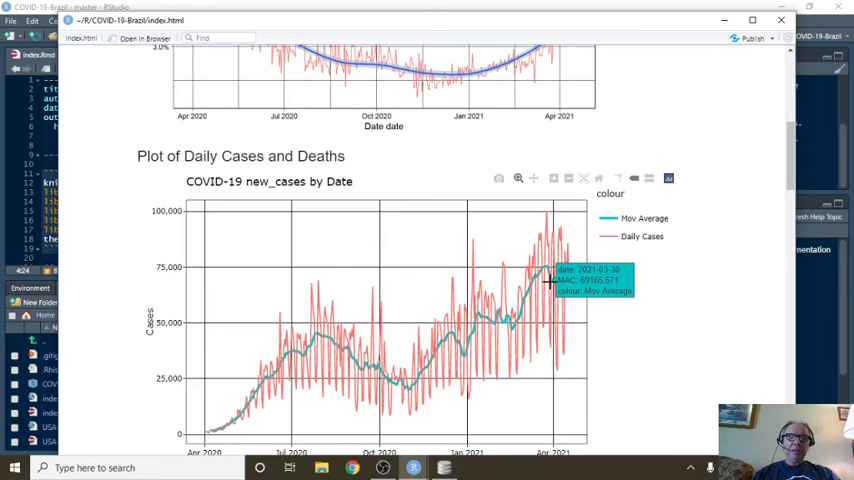
pyautogui.scroll(-3)
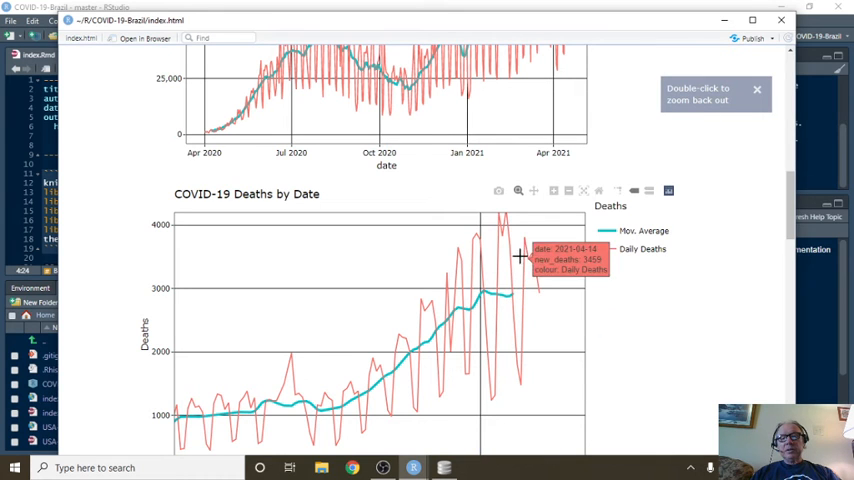
pyautogui.moveTo(508, 222)
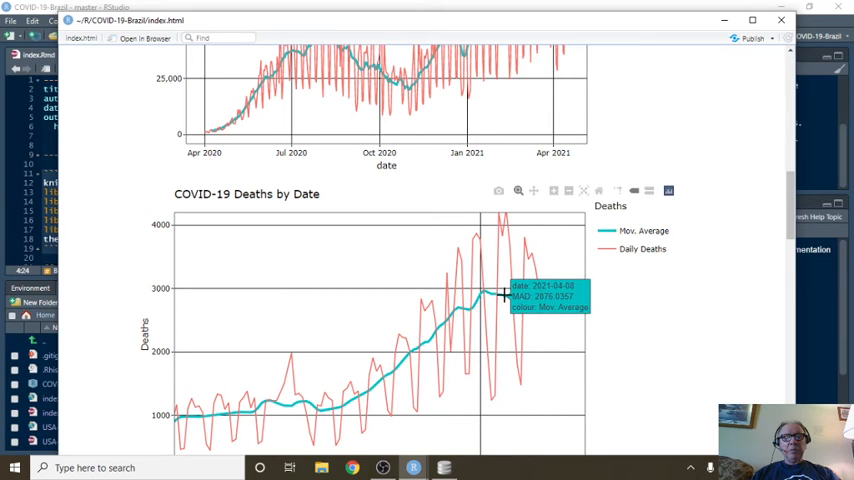
pyautogui.moveTo(502, 296)
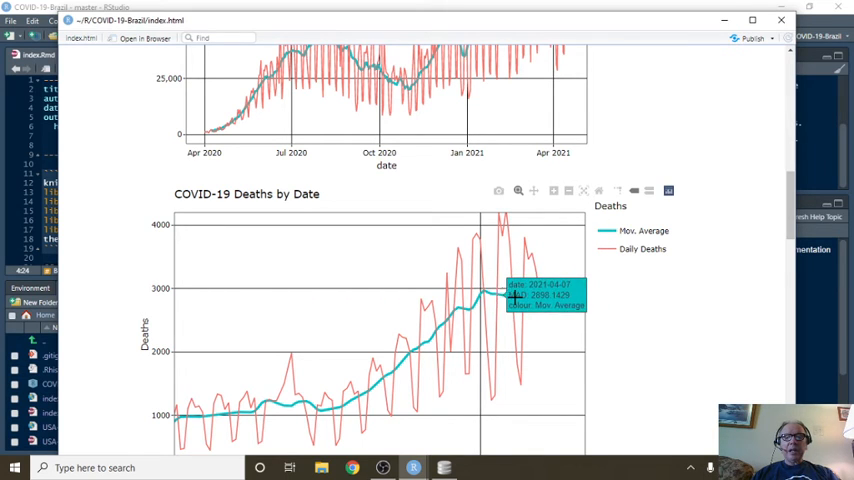
pyautogui.scroll(-3)
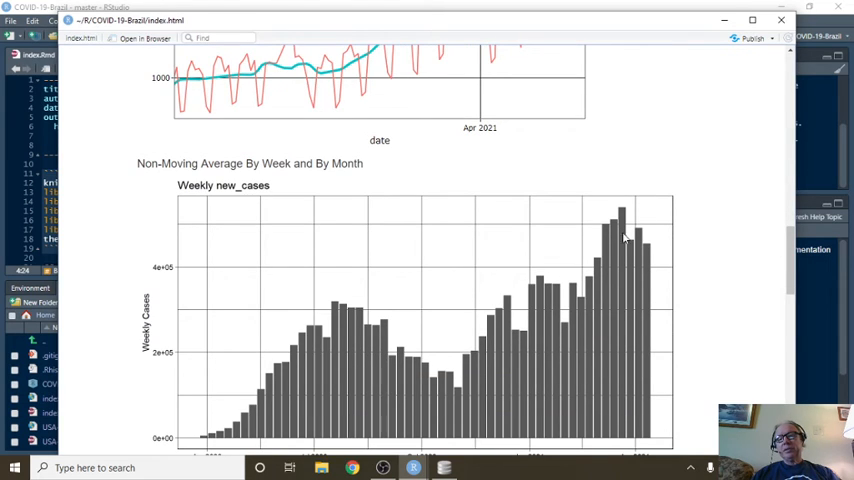
pyautogui.scroll(-3)
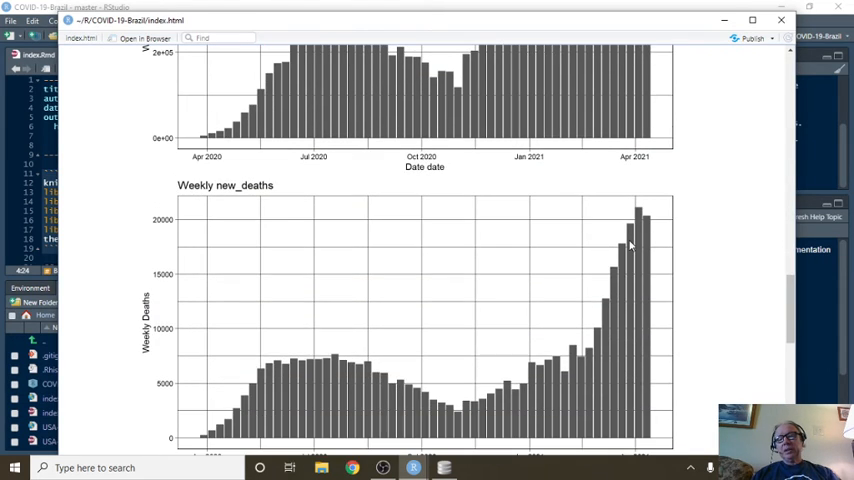
pyautogui.moveTo(642, 264)
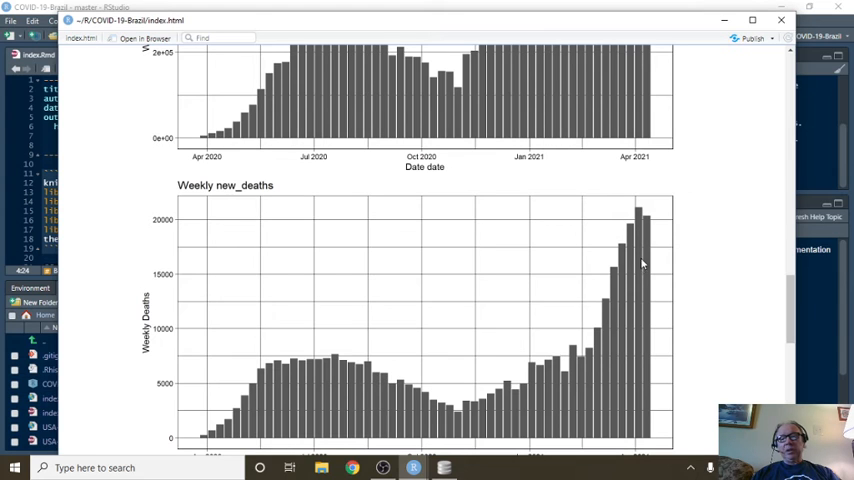
pyautogui.moveTo(628, 236)
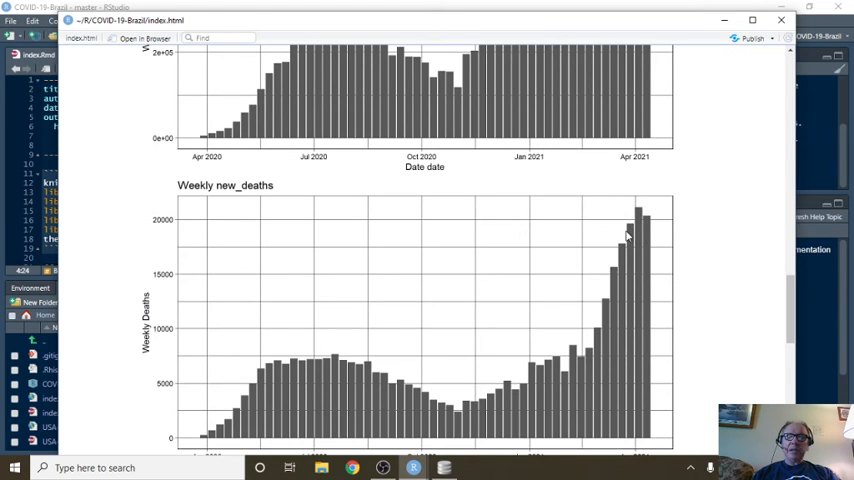
pyautogui.scroll(-3)
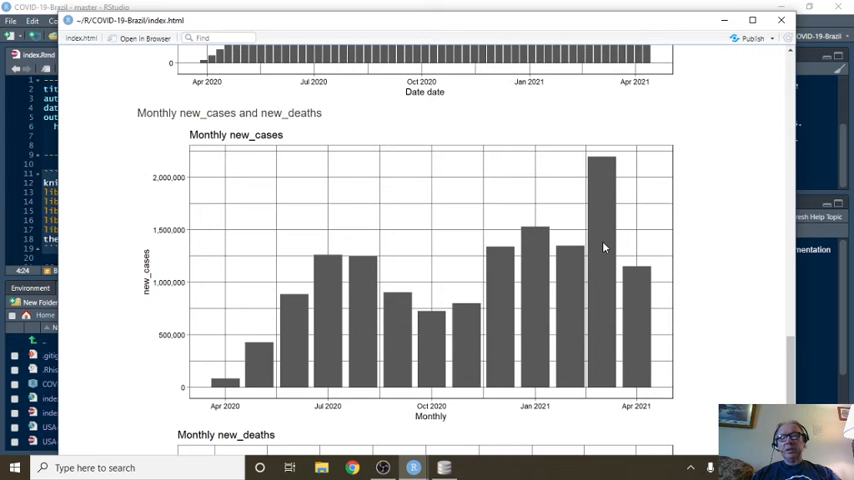
pyautogui.scroll(-3)
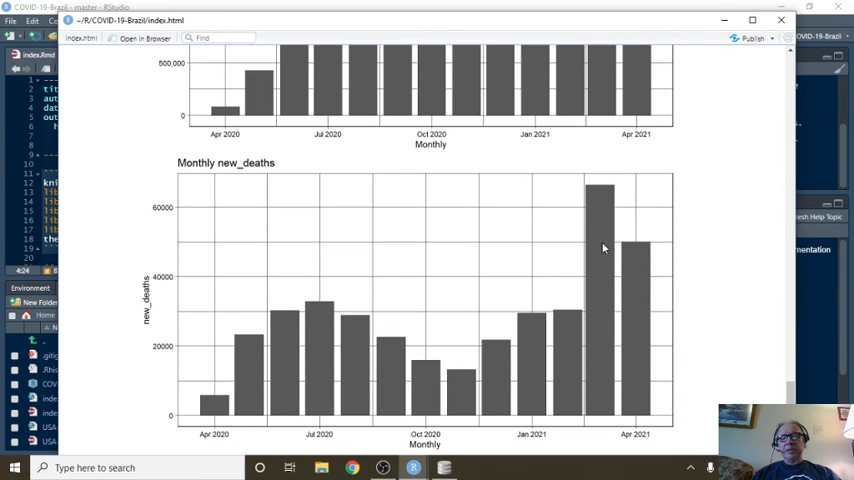